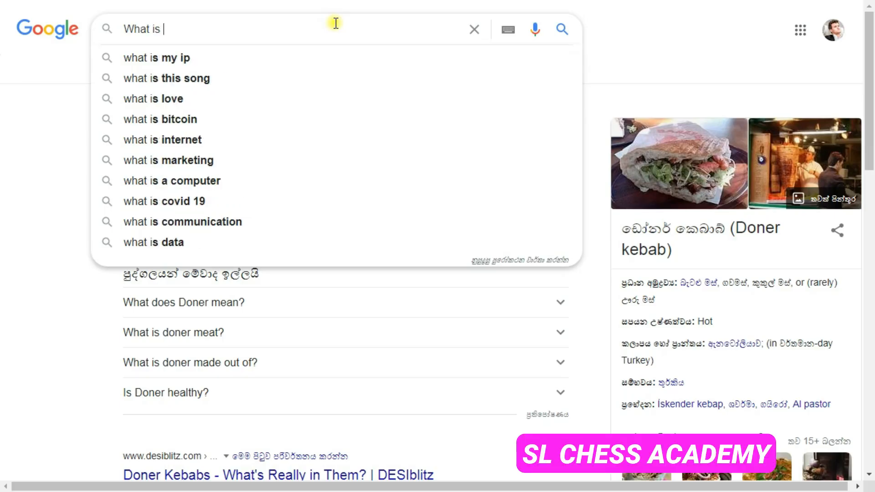
- Search Google for what UCI means in chess and browse the Universal Chess Interface Wikipedia result
type("uci in chess")
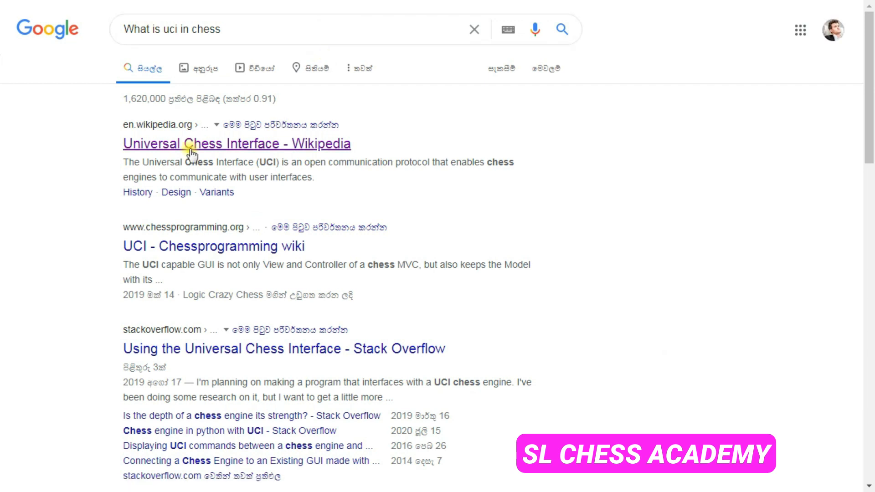
double_click(153, 162)
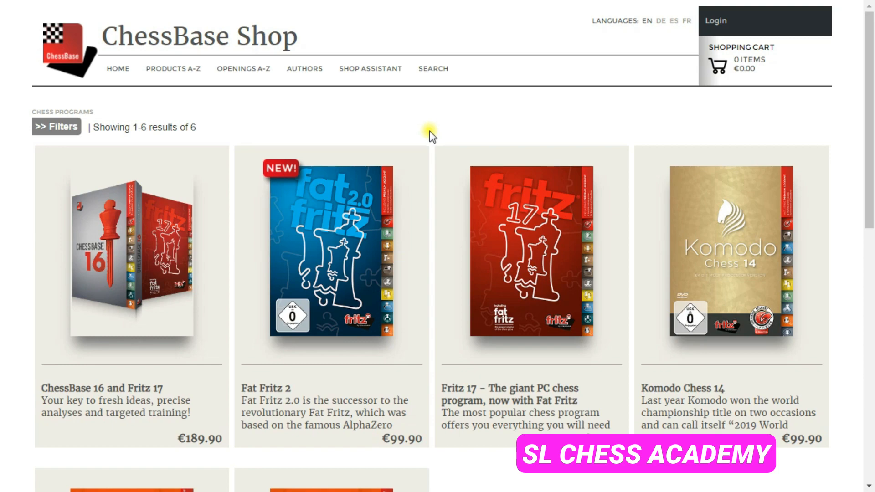
scroll("down", 3)
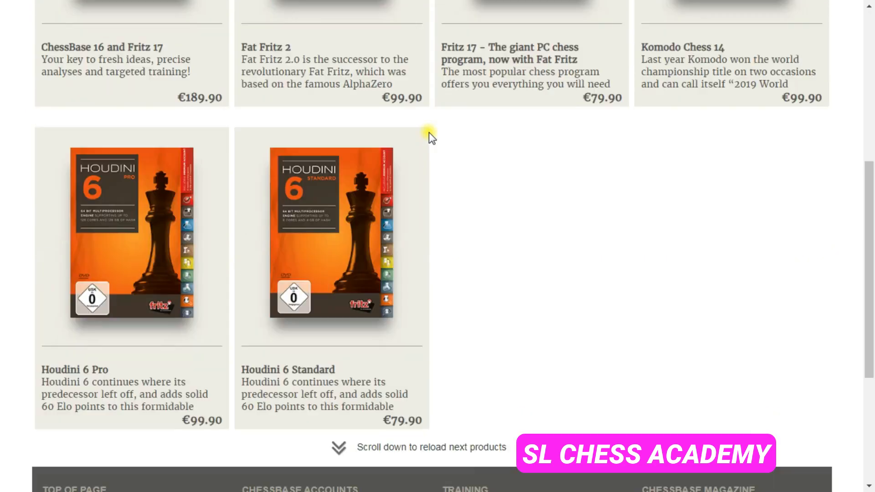
scroll("up", 3)
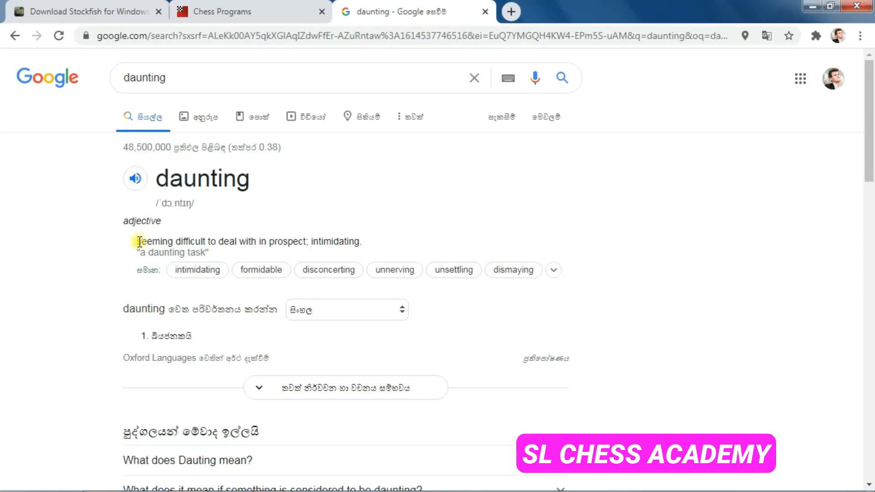
- Select the 'daunting' definition, then scroll the TOP-UCI Engines table down to Stockfish
left_click_drag(137, 242, 366, 241)
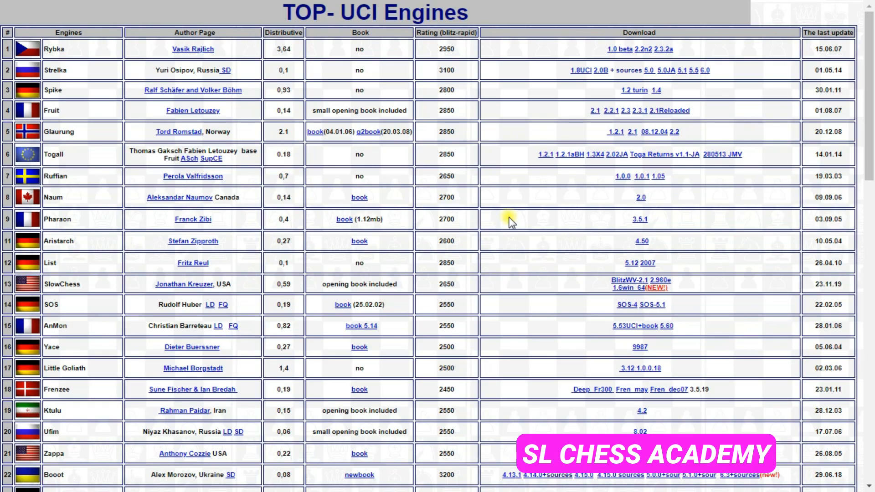
scroll("down", 3)
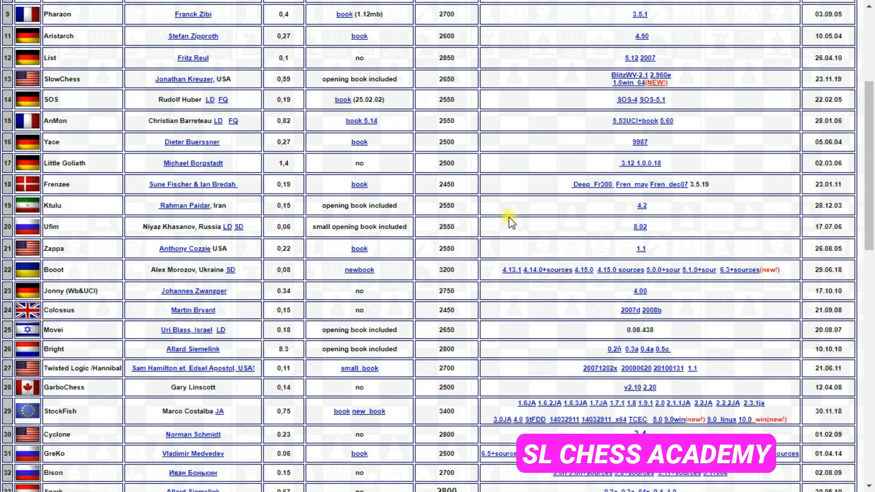
scroll("down", 3)
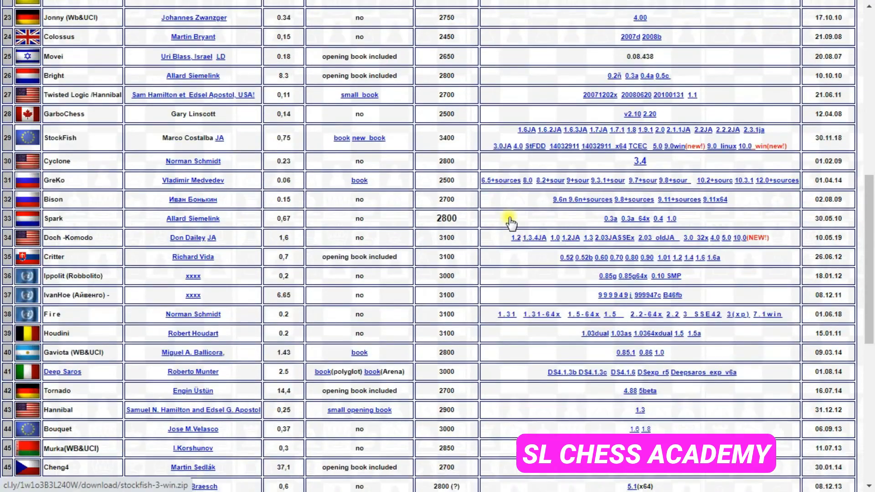
scroll("down", 3)
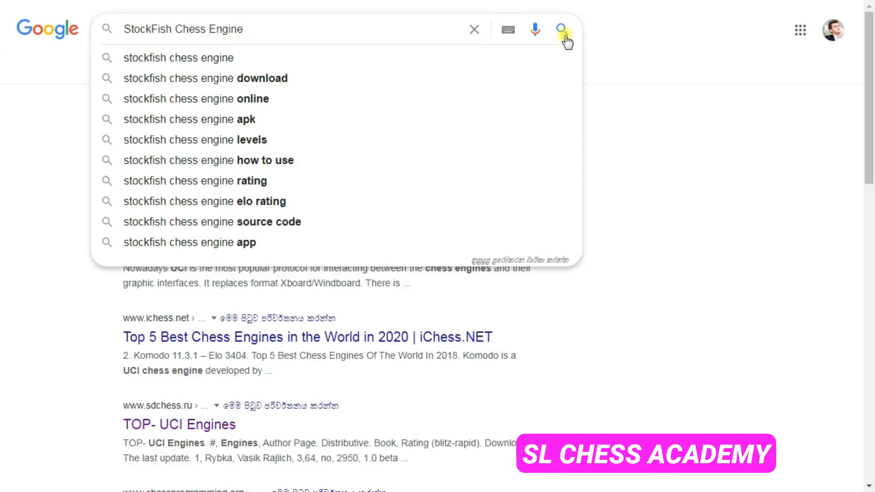
- Search for StockFish Chess Engine and download the Windows SSSE3 build from the Stockfish site
left_click(562, 29)
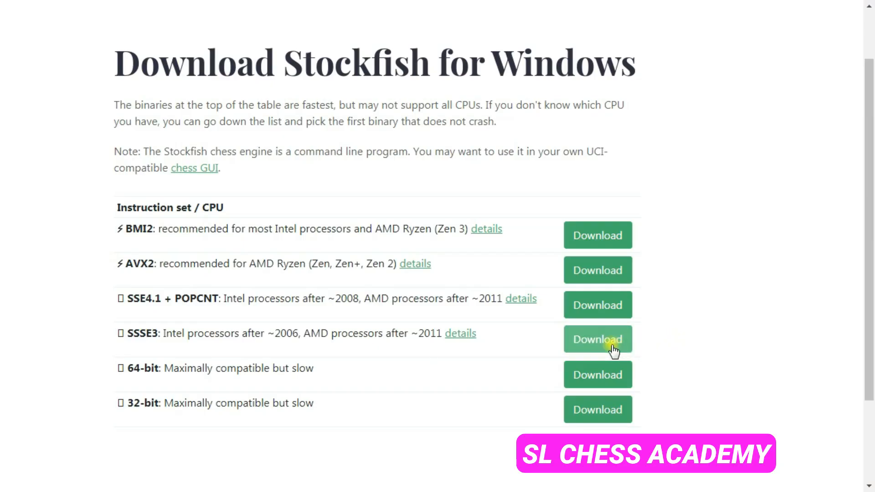
left_click(597, 339)
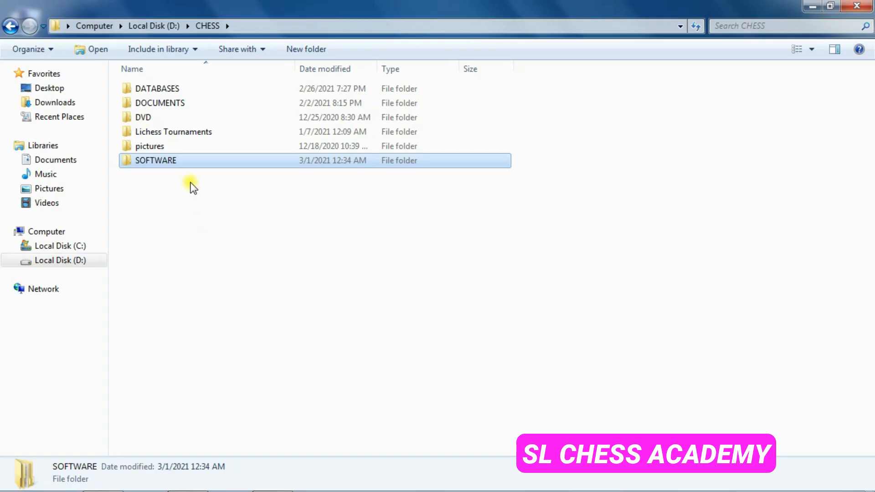
mouse_move(188, 163)
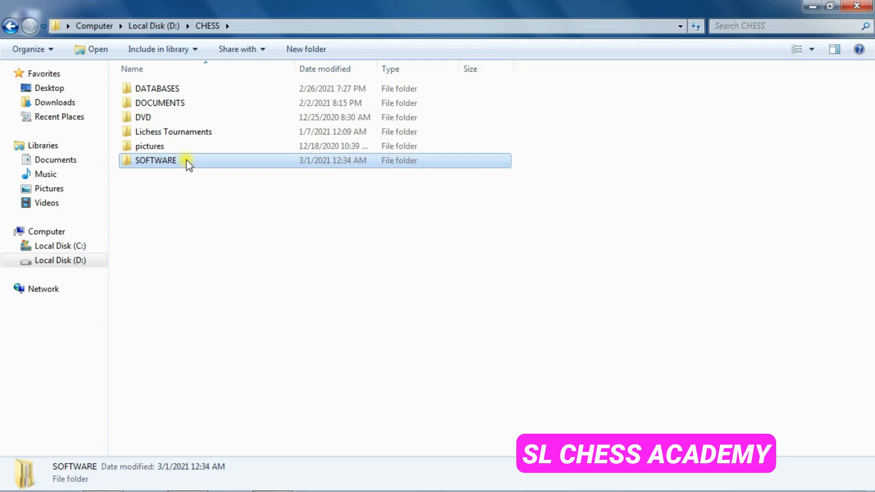
- Browse SOFTWARE > CHESS UCI ENGINES > stockfish_13 to find the engine exe, then return to SOFTWARE
double_click(156, 160)
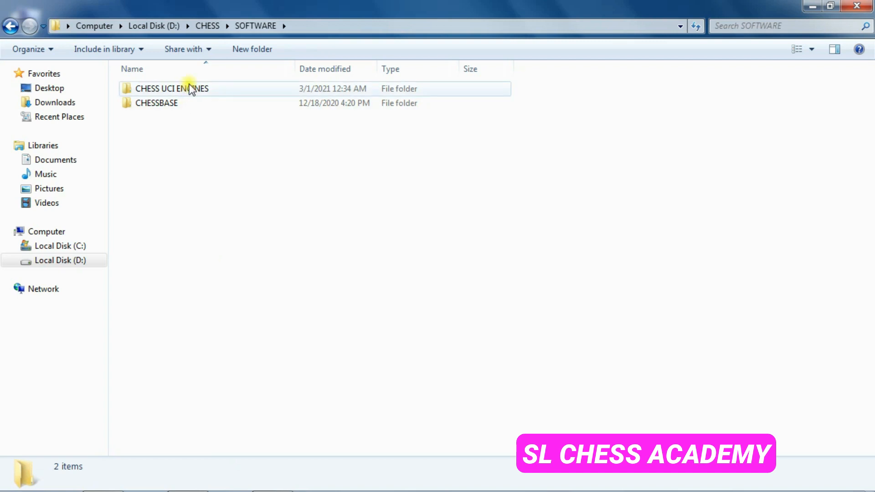
mouse_move(220, 91)
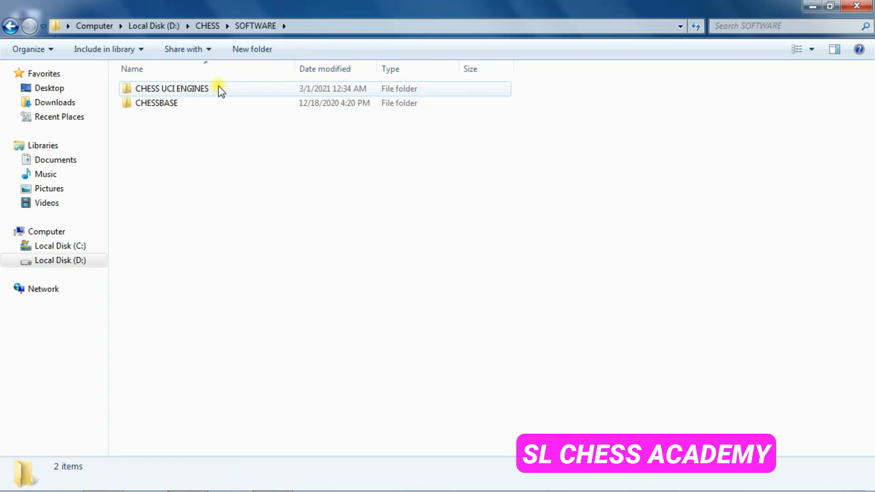
left_click(171, 89)
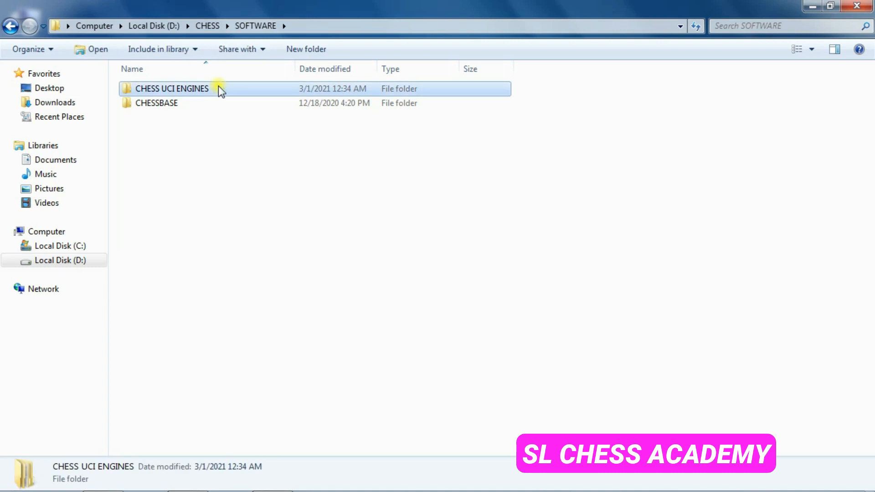
mouse_move(253, 94)
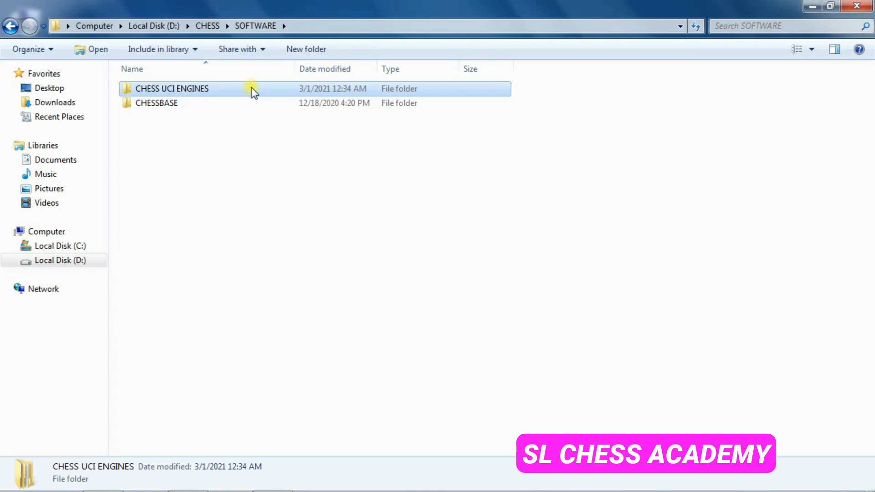
double_click(172, 88)
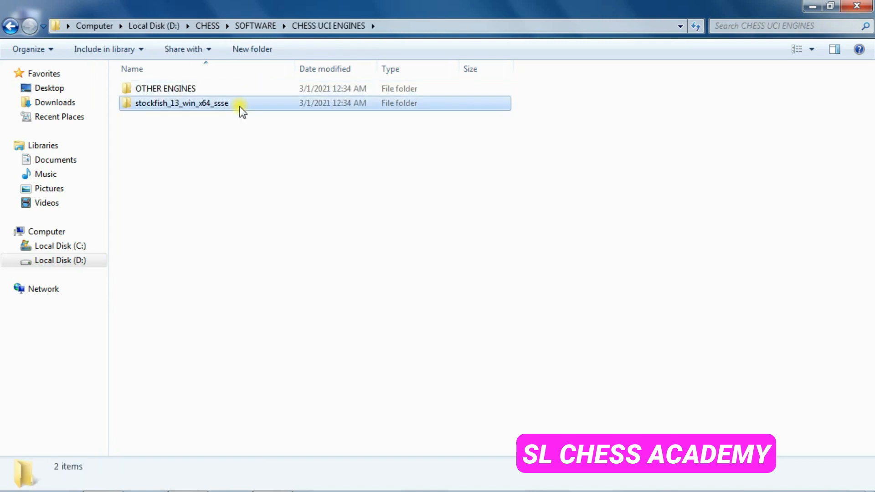
double_click(183, 103)
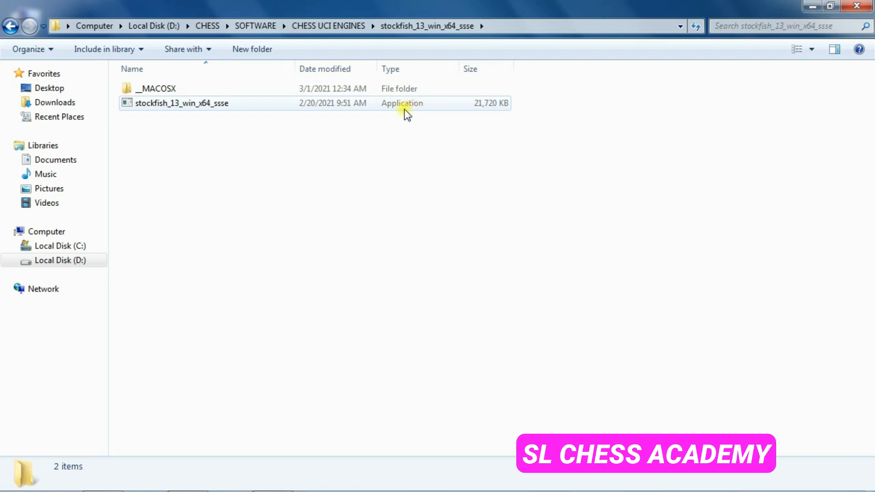
mouse_move(384, 113)
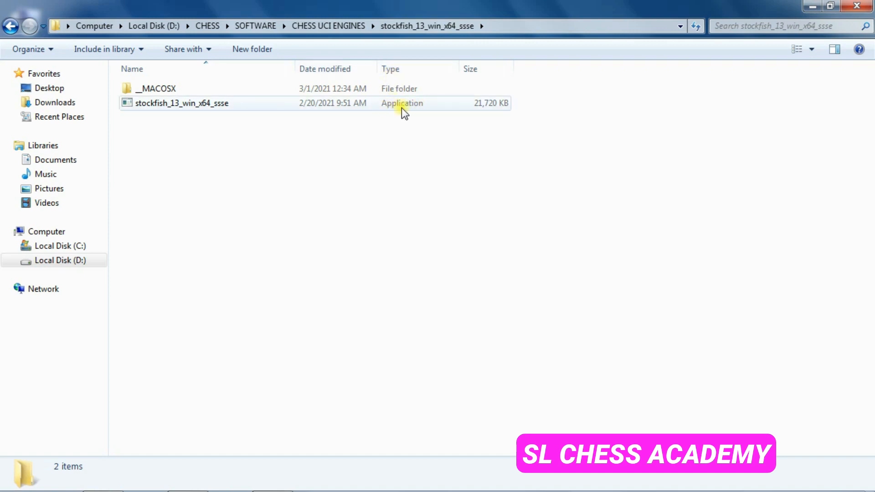
mouse_move(384, 112)
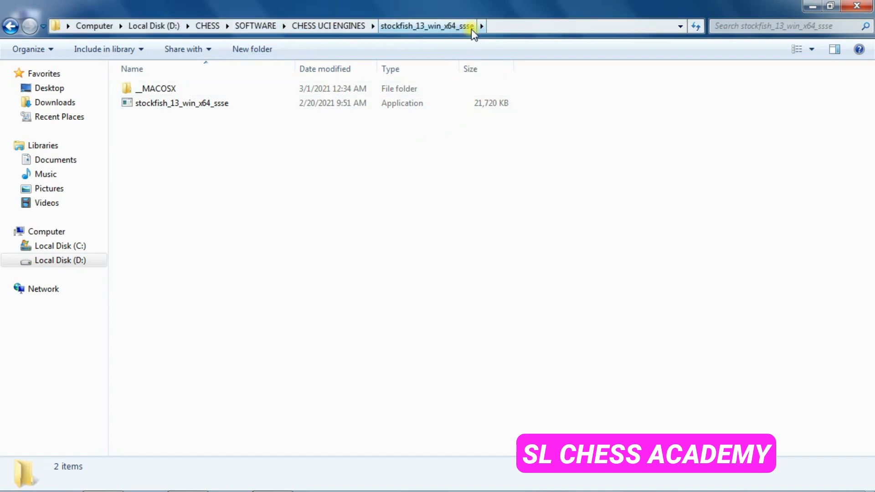
left_click(255, 26)
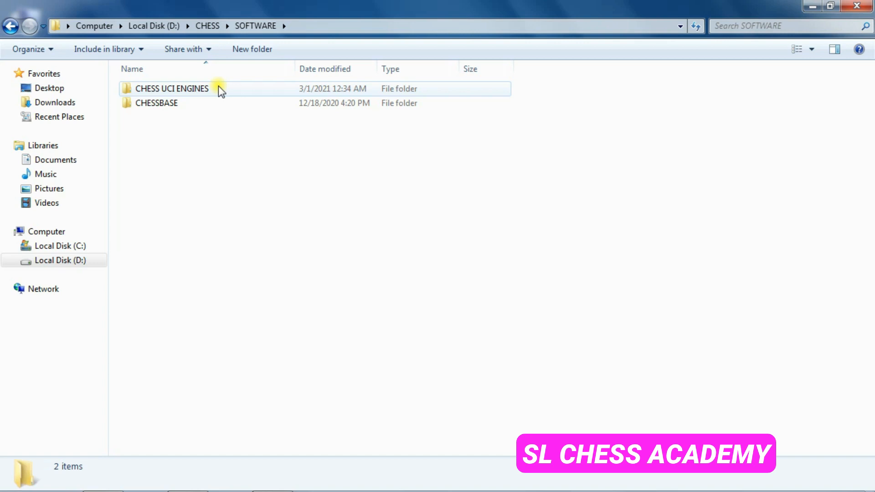
left_click(171, 89)
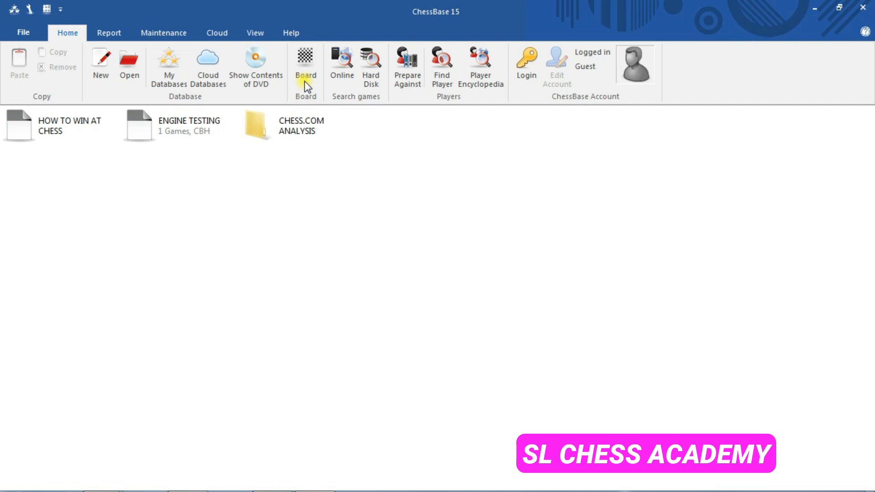
- Open a new chessboard window and start Create UCI Engine from its Engines commands
left_click(306, 56)
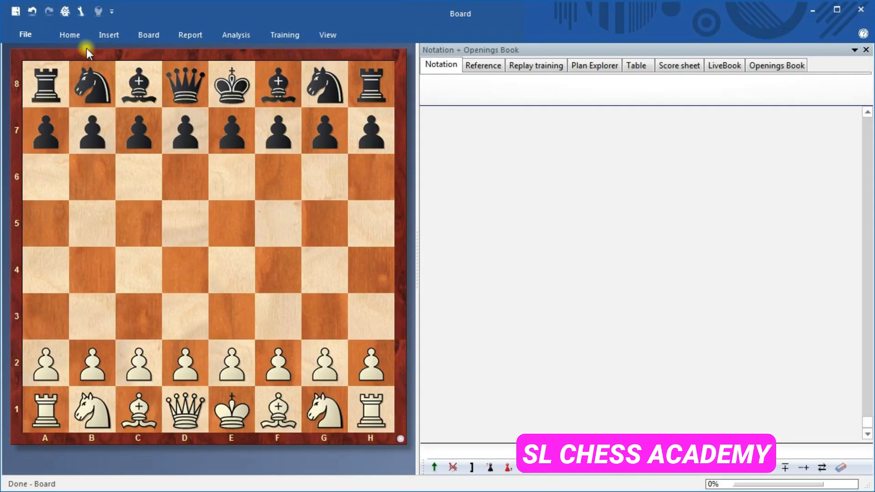
left_click(69, 35)
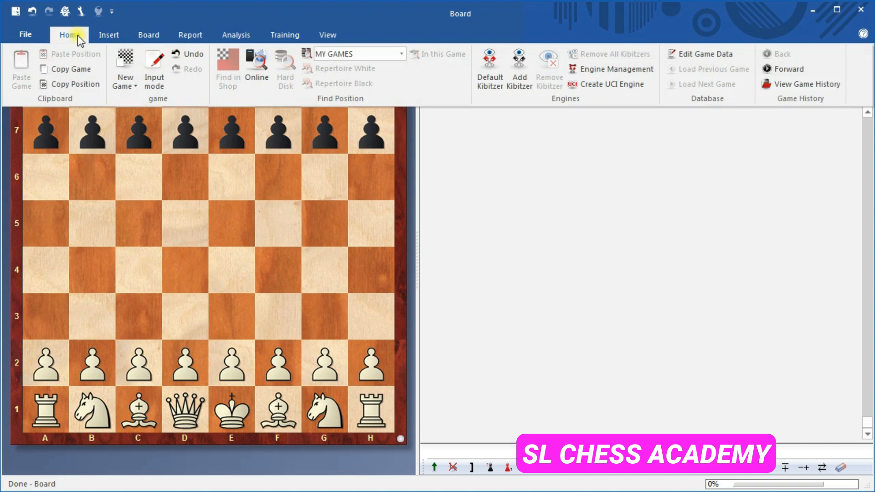
mouse_move(95, 42)
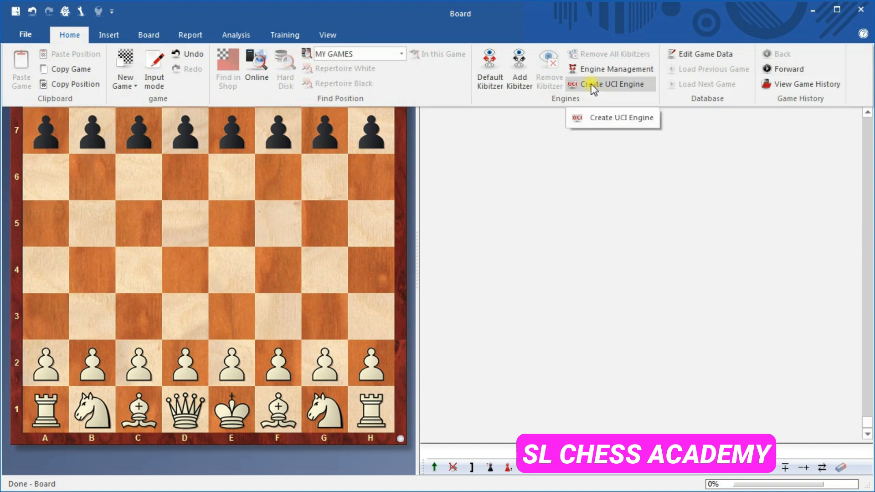
left_click(613, 84)
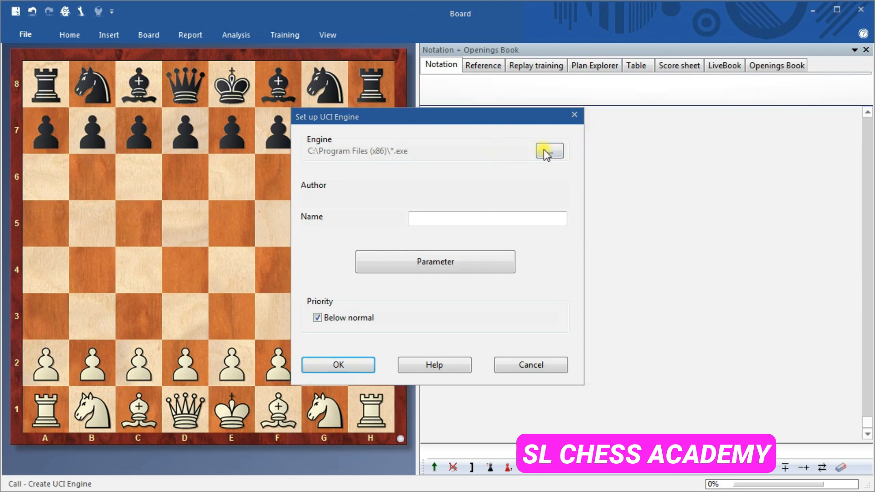
- Pick D:\CHESS\SOFTWARE\CHESS UCI ENGINES\stockfish_13_win_x64_ssse and save the engine as 'Stockfish 13'
left_click(546, 150)
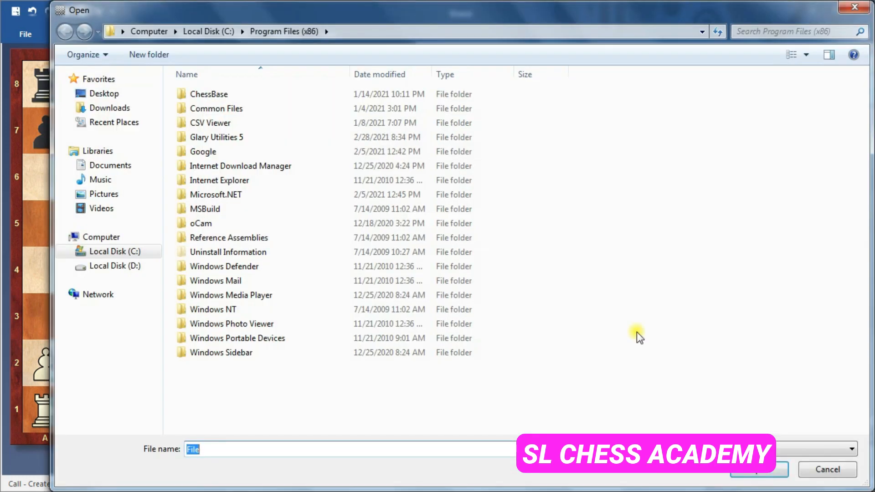
left_click(115, 266)
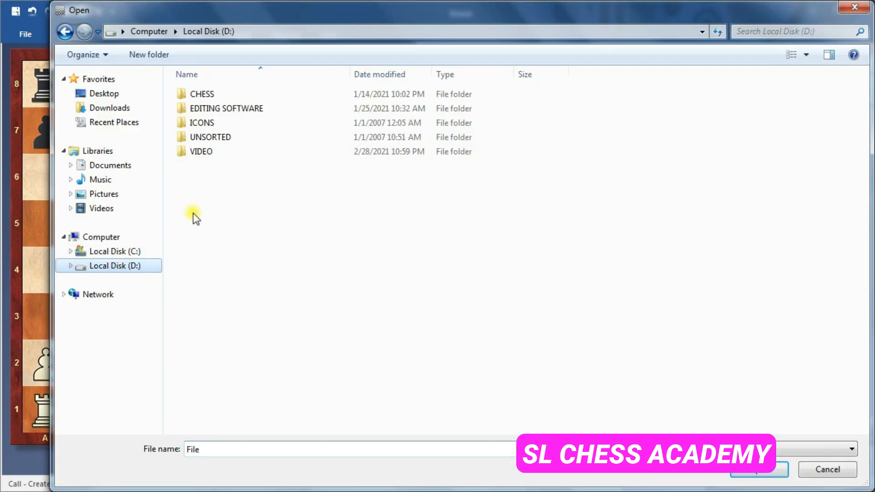
double_click(202, 94)
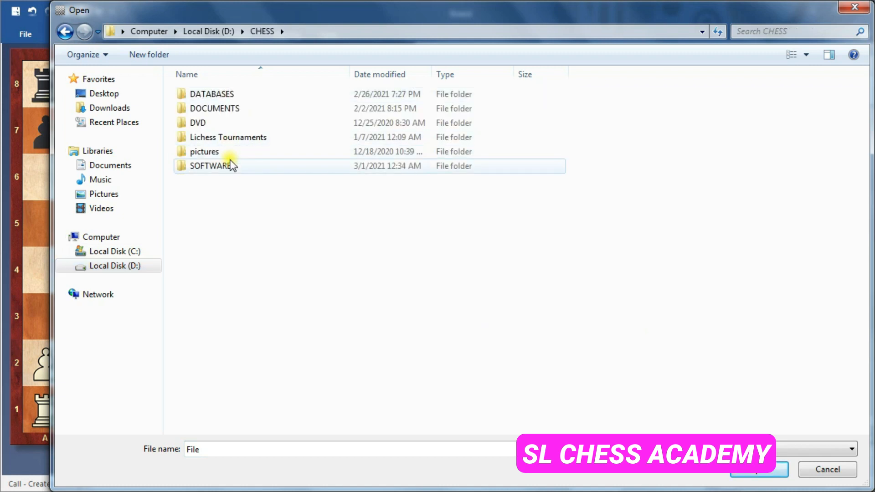
double_click(207, 166)
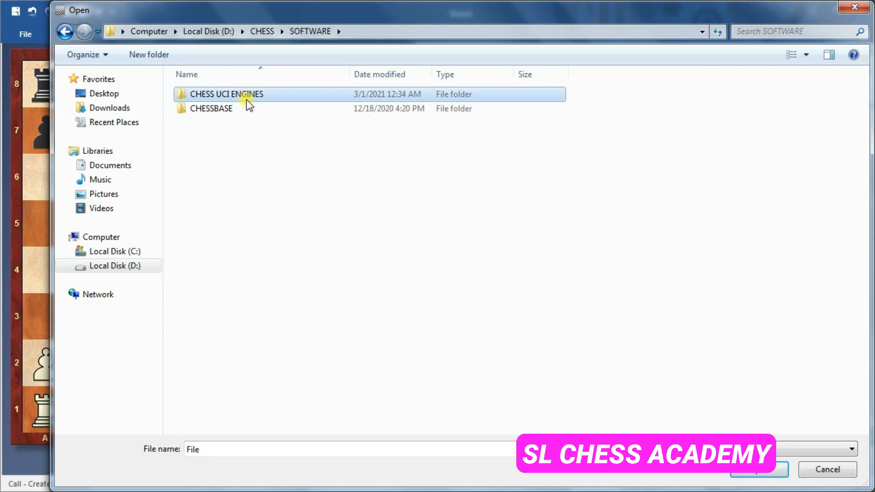
double_click(227, 94)
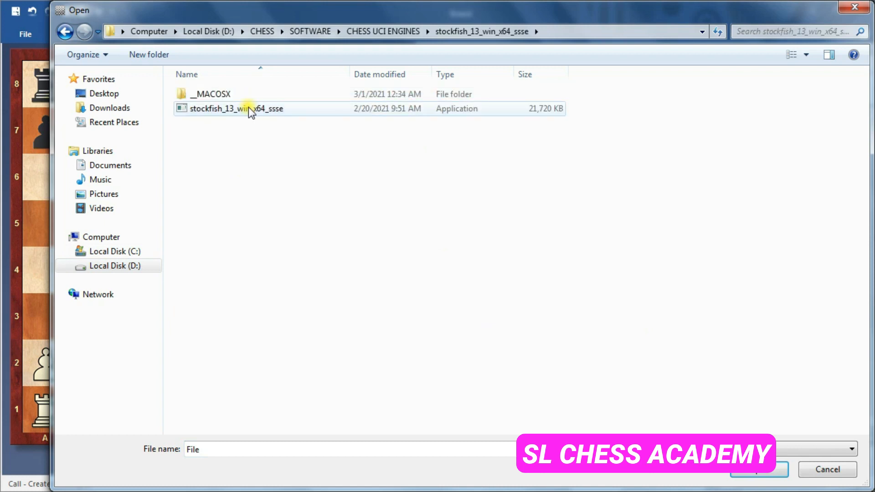
left_click(754, 470)
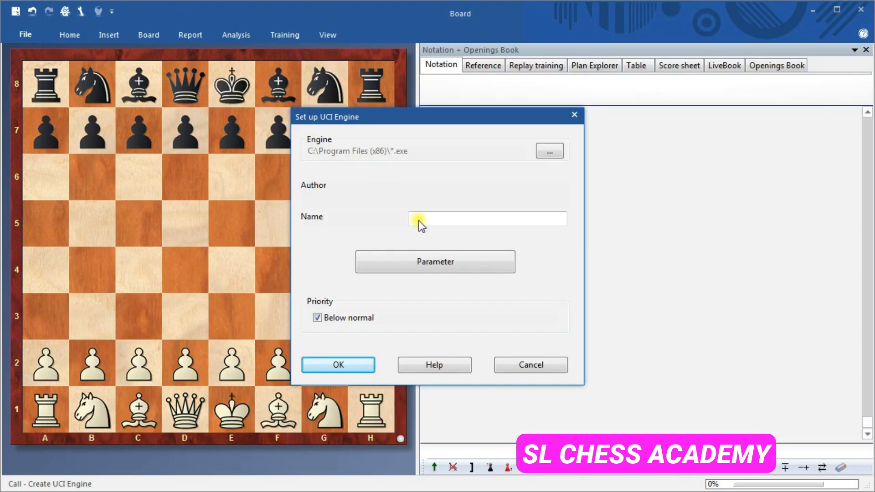
left_click(549, 150)
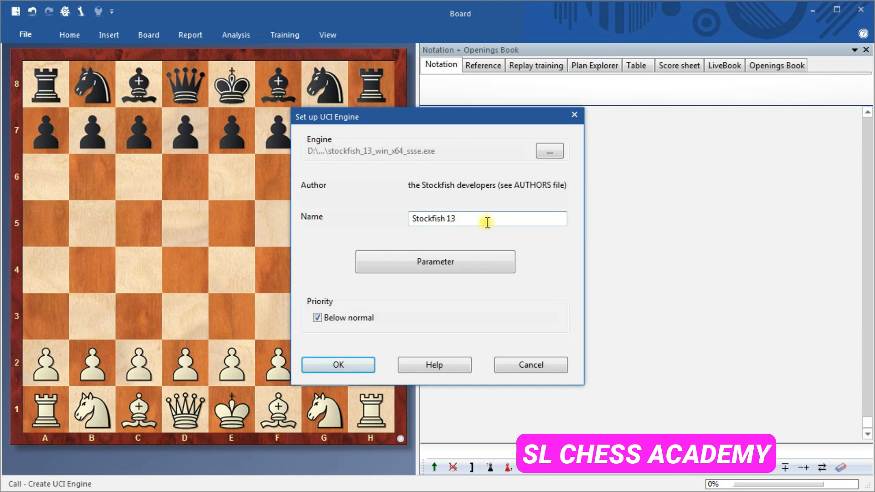
mouse_move(342, 322)
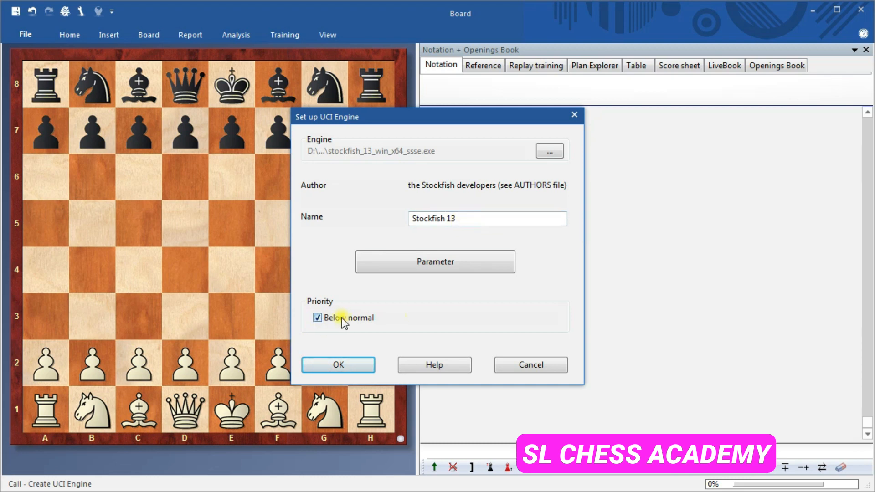
mouse_move(344, 324)
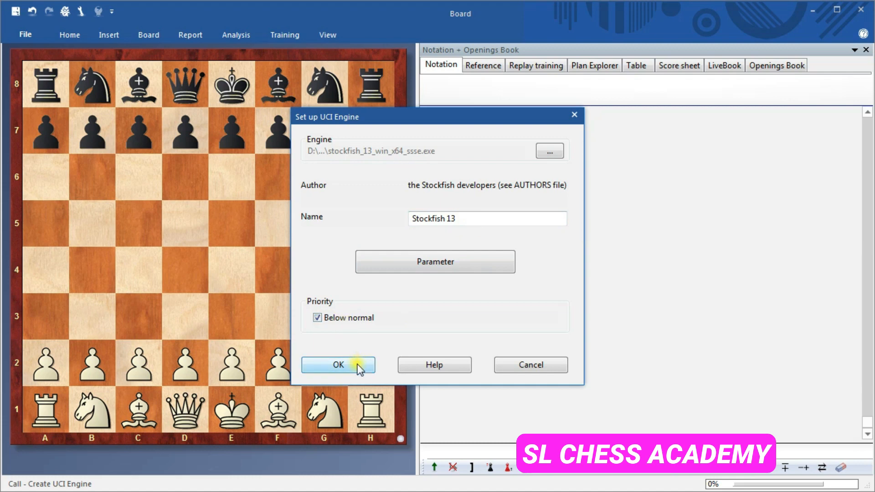
left_click(338, 365)
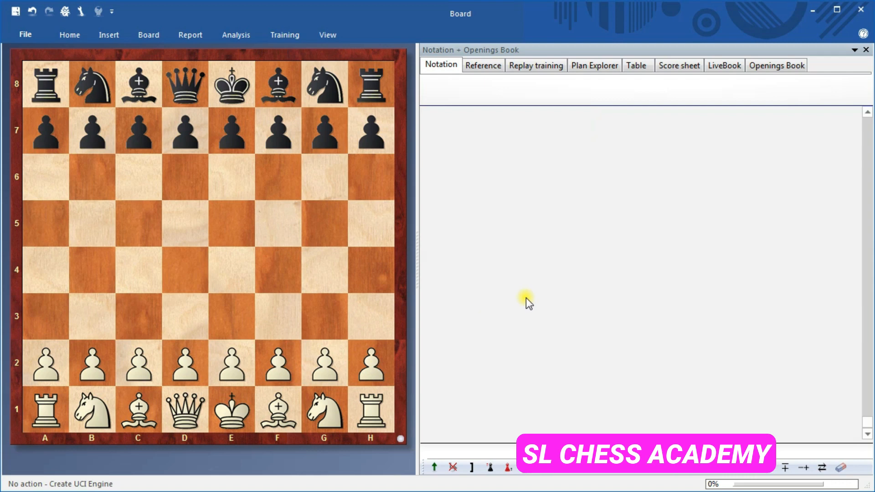
mouse_move(508, 295)
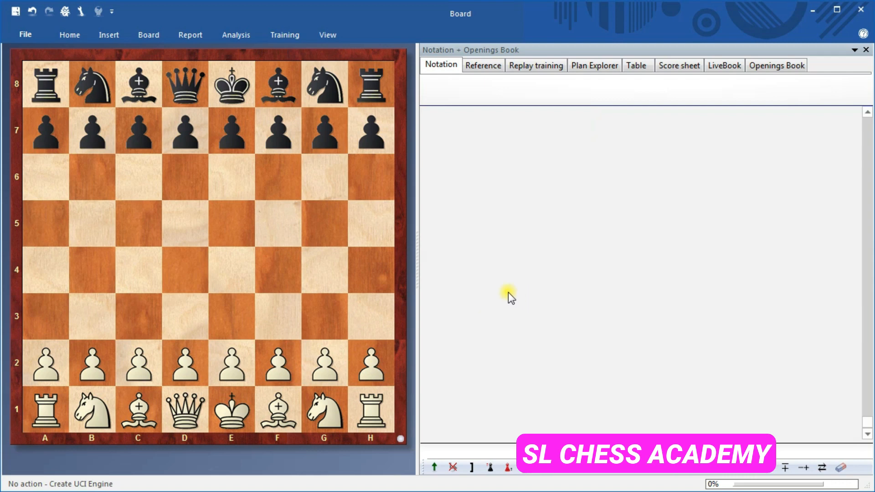
mouse_move(443, 213)
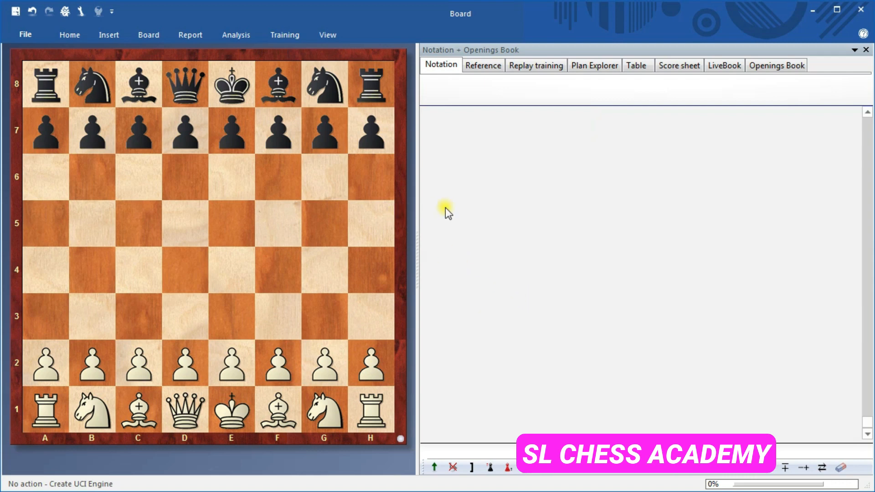
left_click(70, 34)
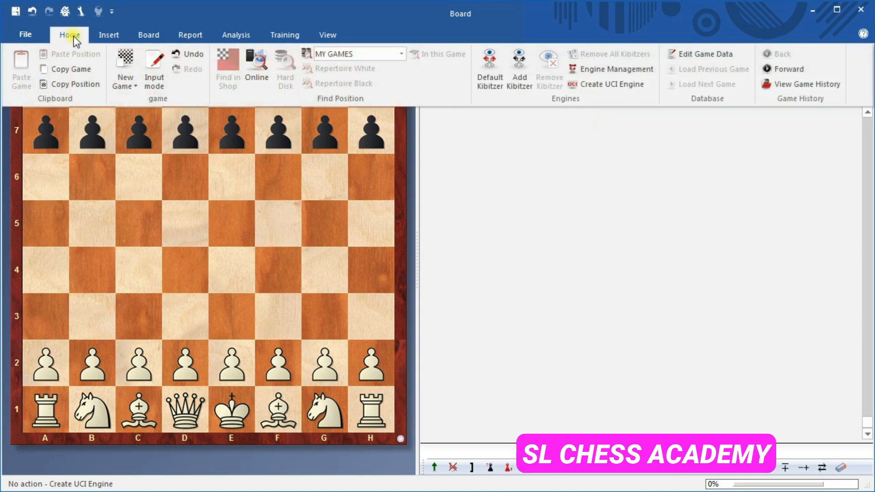
mouse_move(598, 72)
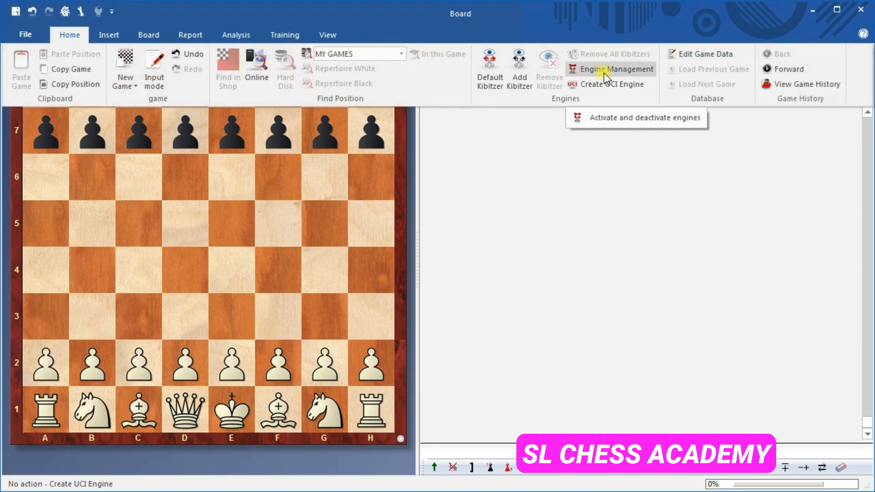
left_click(618, 70)
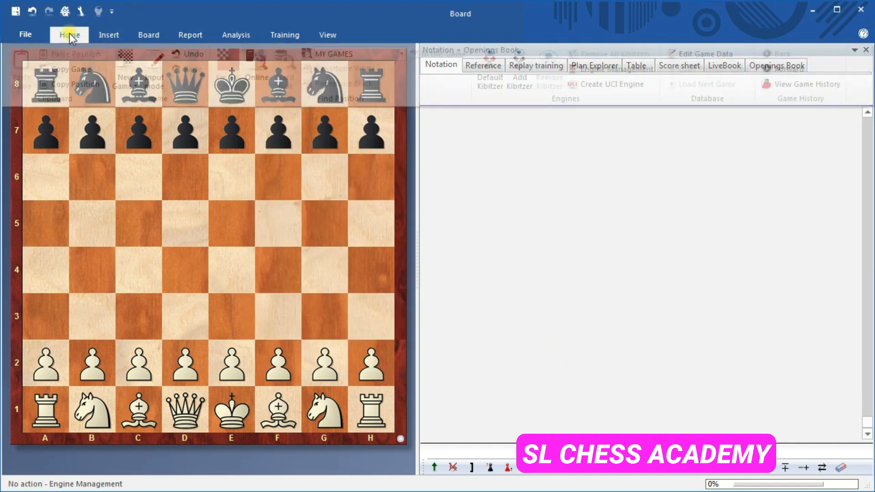
left_click(68, 34)
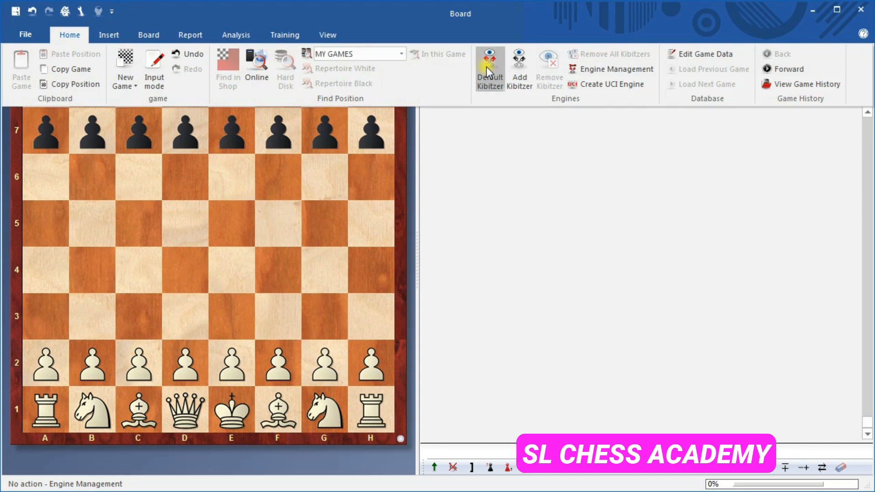
left_click(490, 59)
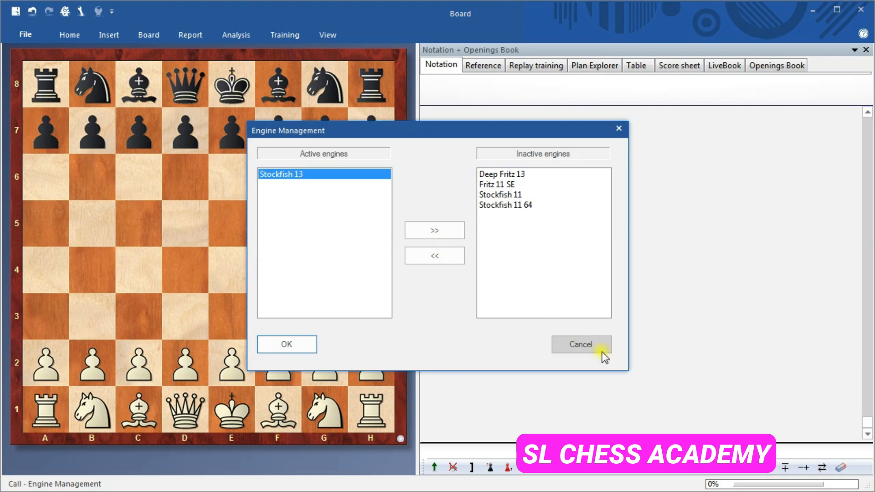
left_click(580, 345)
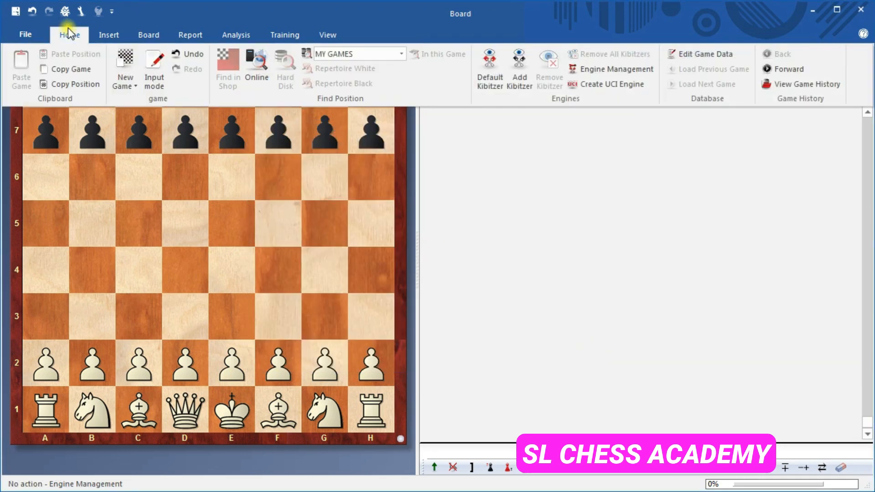
left_click(519, 61)
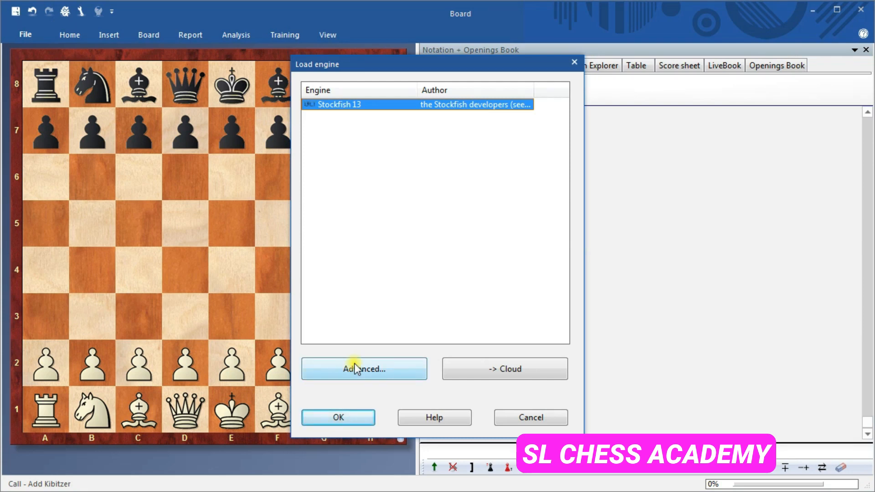
- Review Stockfish 13's advanced settings, then load it as the board's kibitzer
left_click(363, 368)
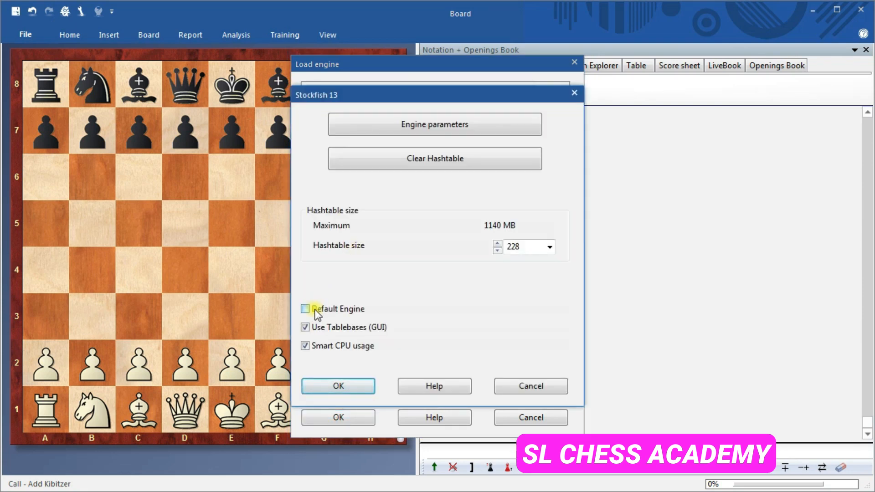
left_click(338, 386)
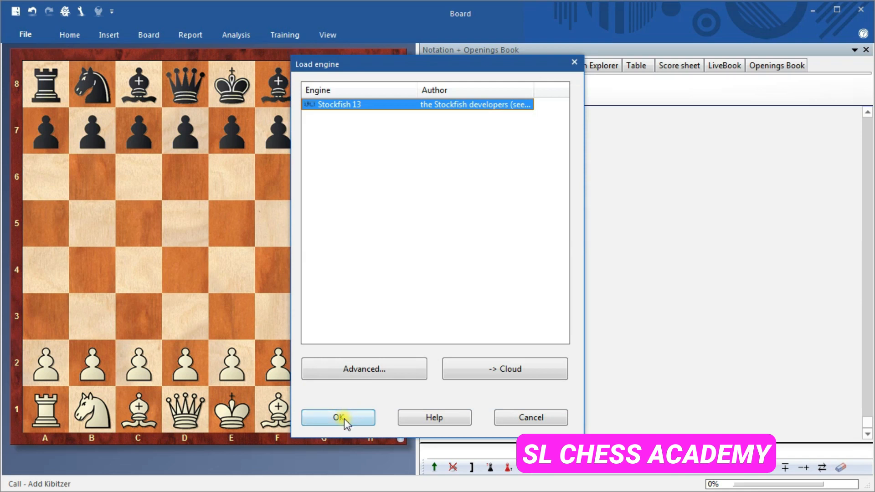
left_click(337, 418)
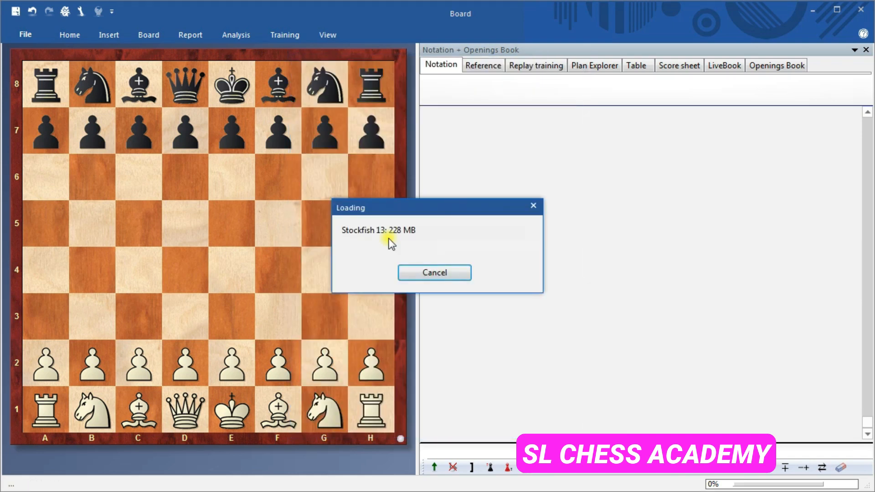